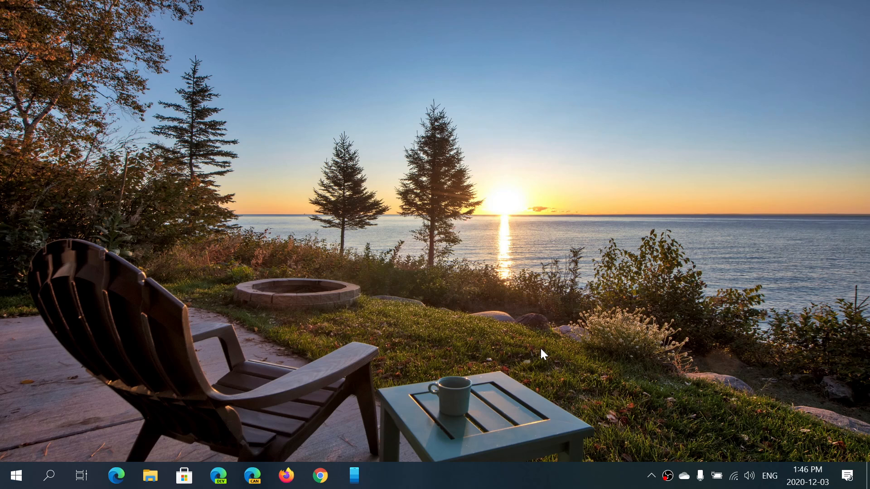
mouse_move(690, 285)
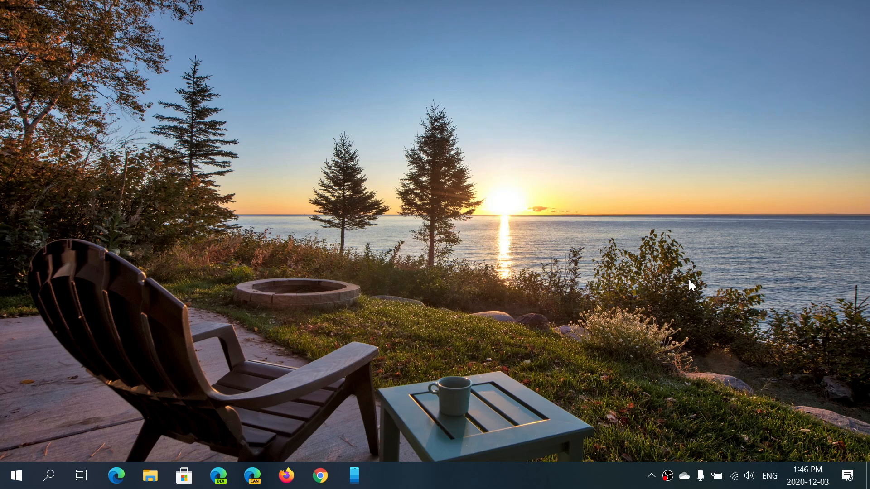
mouse_move(402, 269)
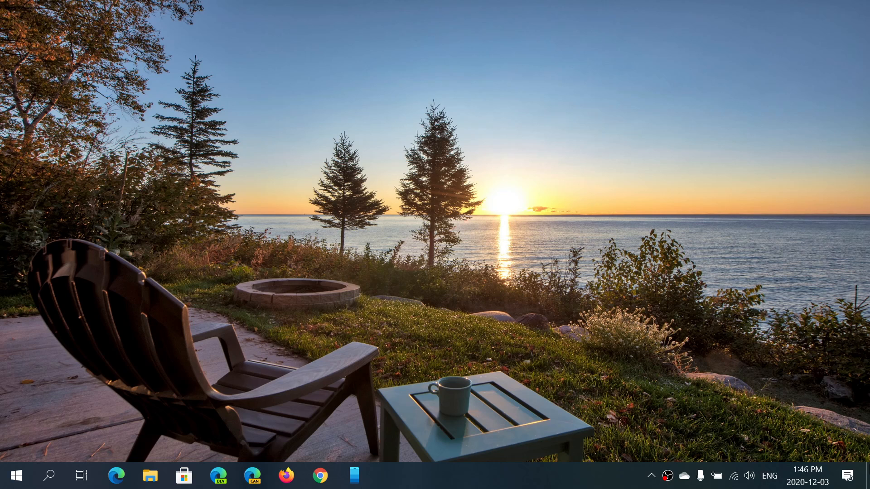
- Go to Ease of Access in Settings through the Action Center's All settings
click(848, 475)
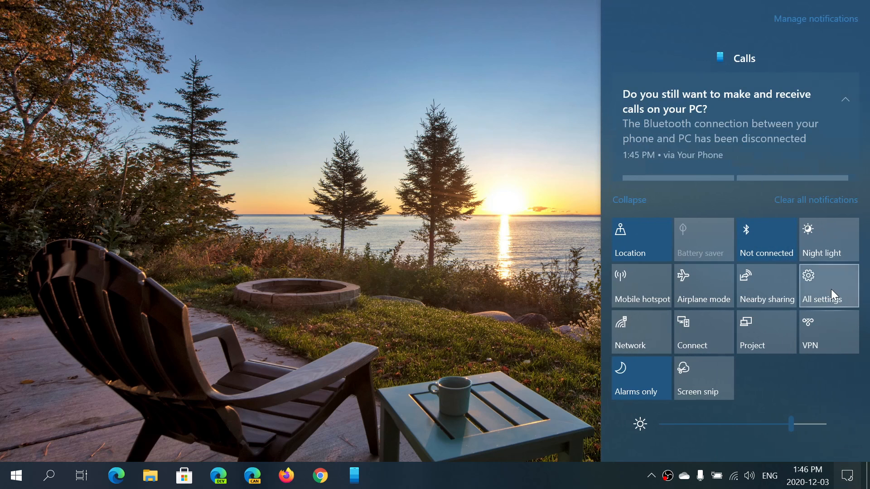
click(827, 286)
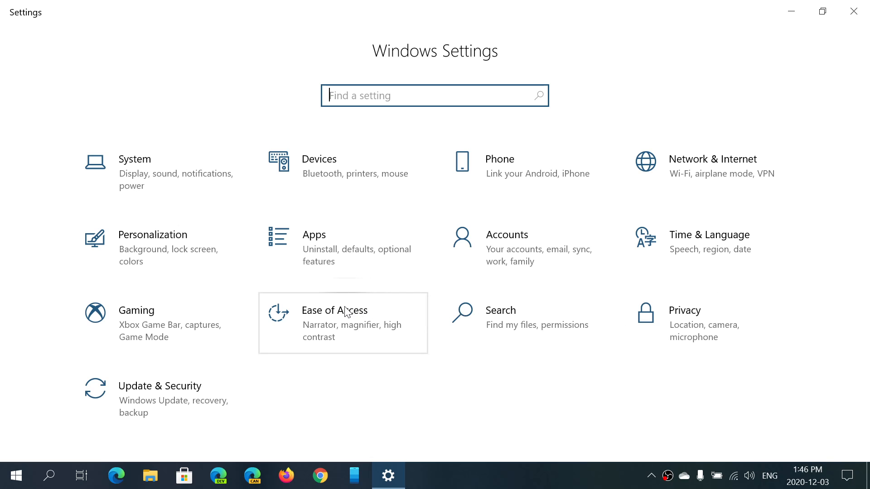
click(334, 310)
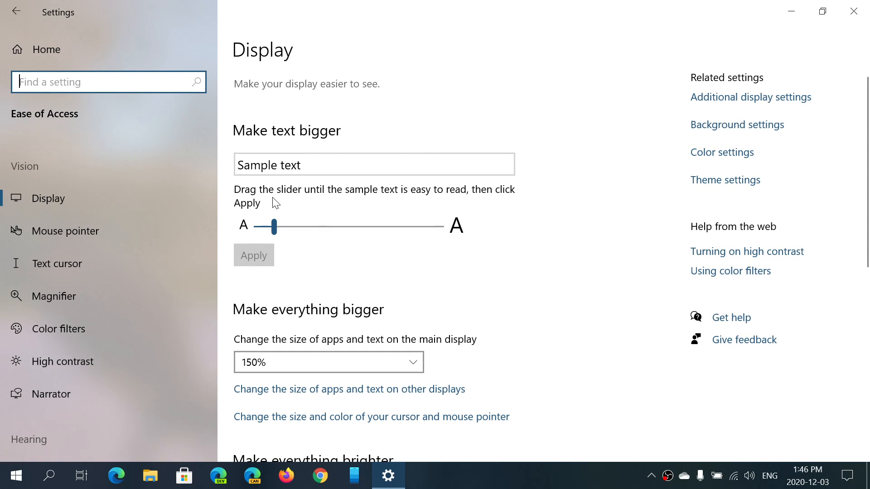
mouse_move(80, 244)
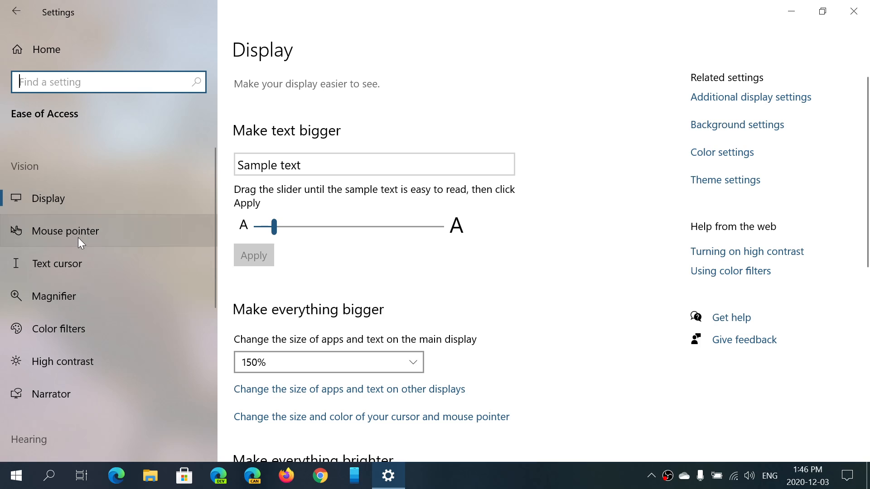
- On the Mouse pointer page, set the pointer size slider to 2
click(65, 231)
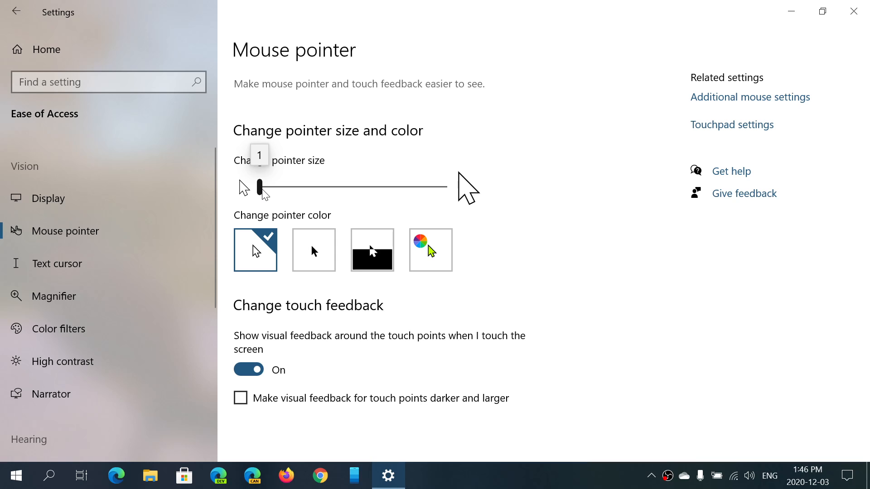
drag(260, 187, 279, 187)
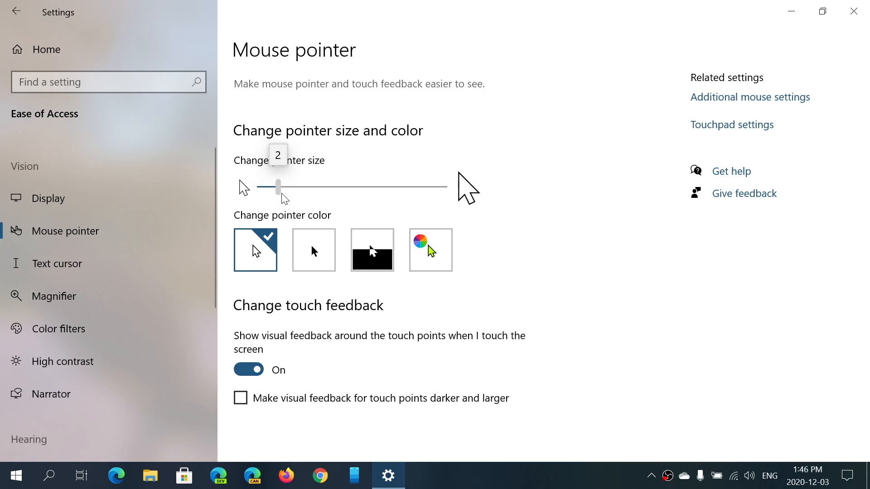
drag(279, 187, 271, 187)
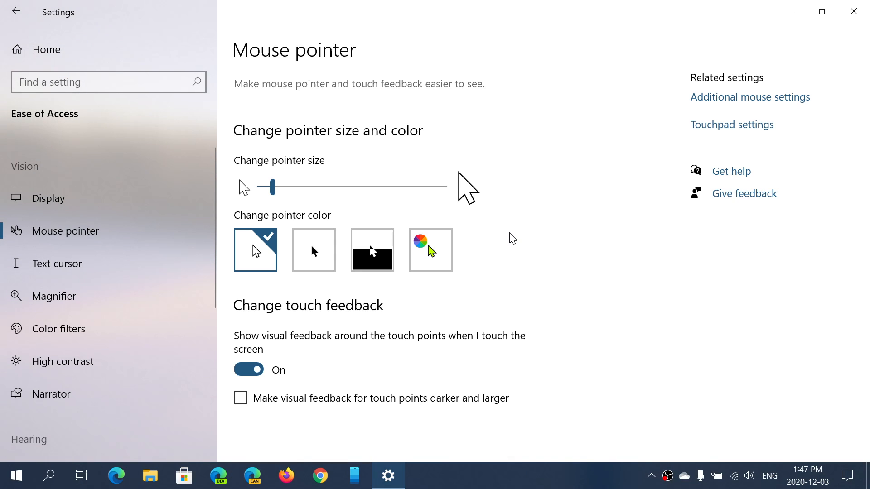
mouse_move(551, 247)
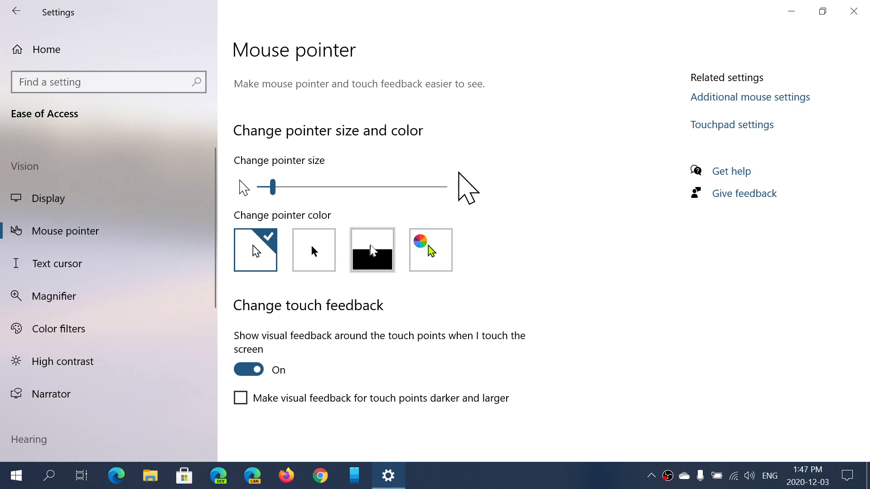
mouse_move(255, 251)
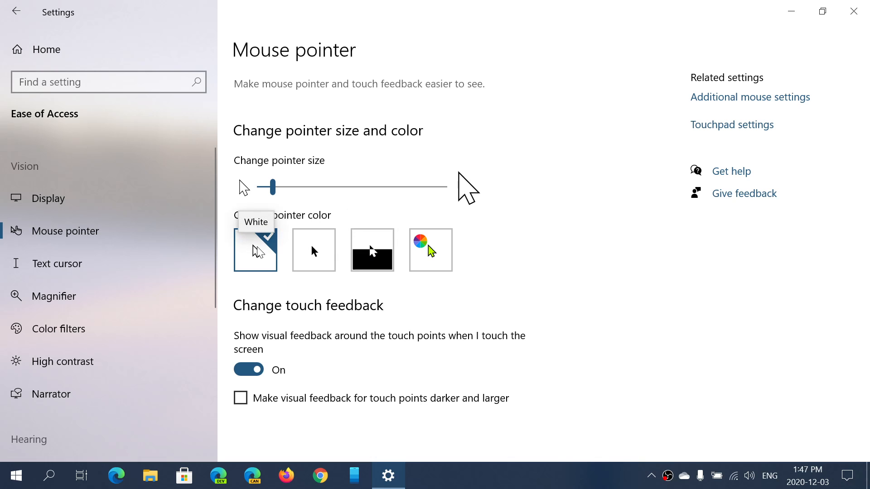
mouse_move(314, 251)
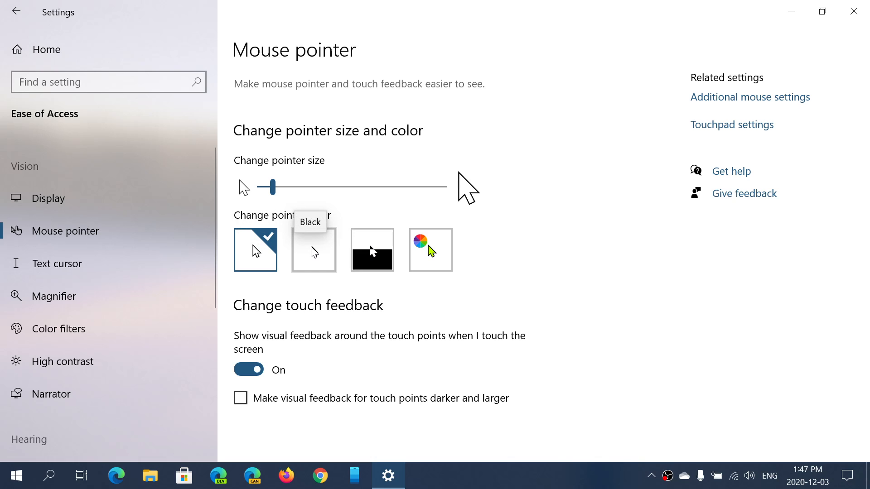
- Try the black pointer colour, then settle on Inverted
click(313, 249)
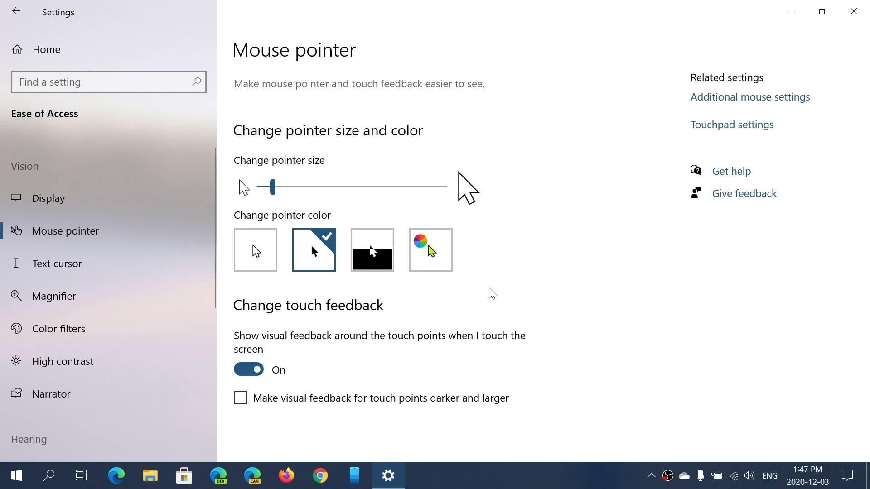
mouse_move(371, 250)
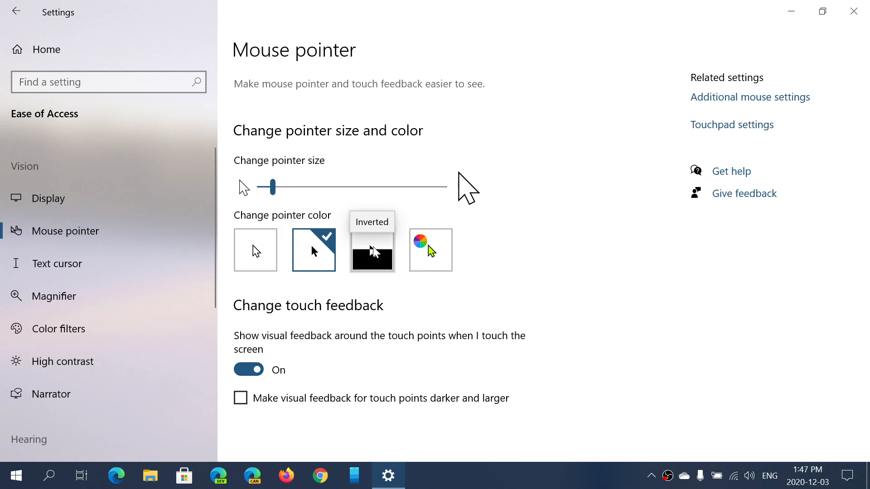
click(371, 250)
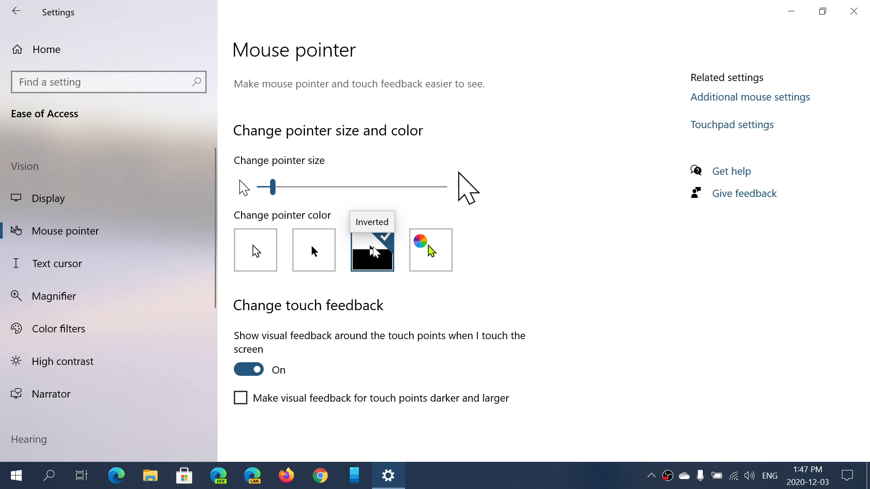
click(371, 250)
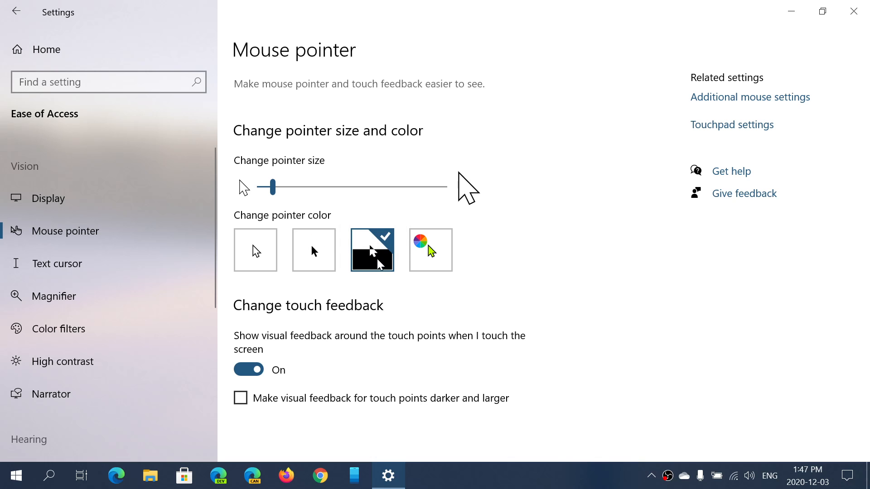
mouse_move(371, 249)
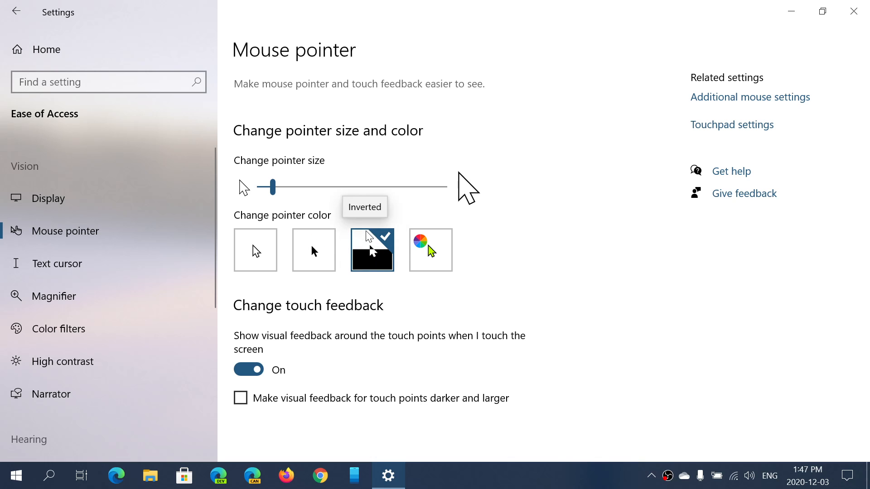
mouse_move(508, 224)
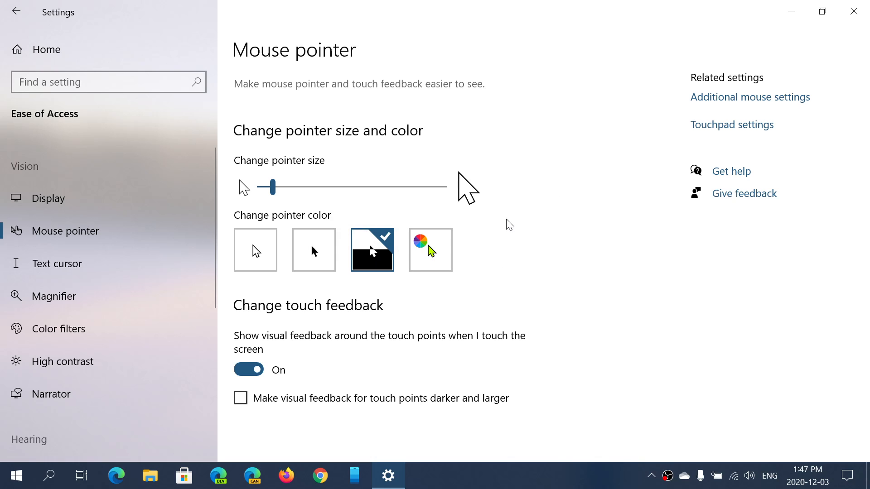
mouse_move(377, 290)
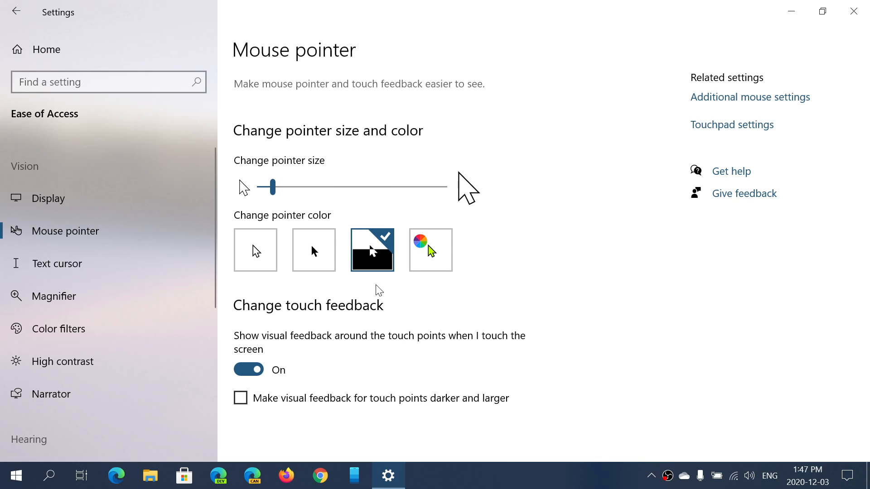
mouse_move(379, 260)
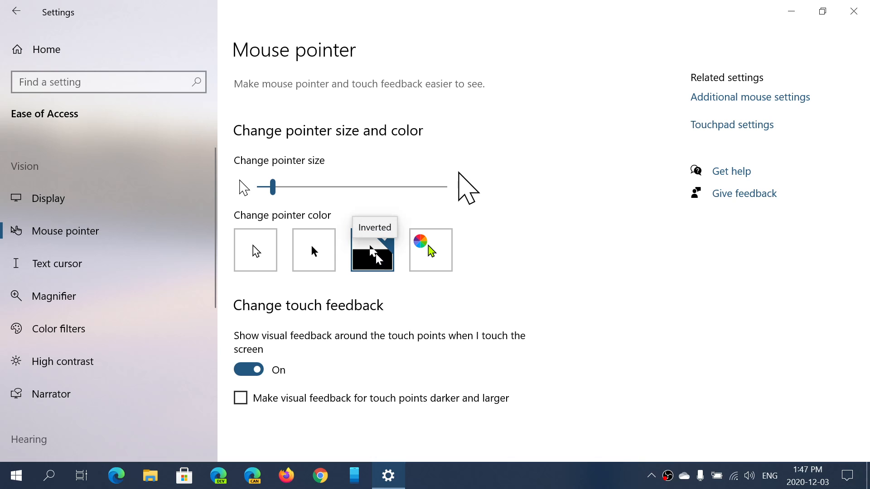
click(371, 250)
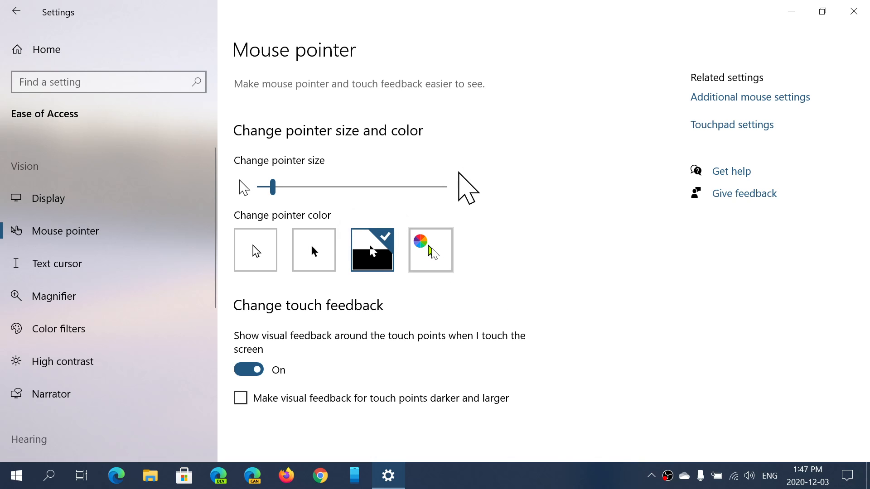
click(431, 250)
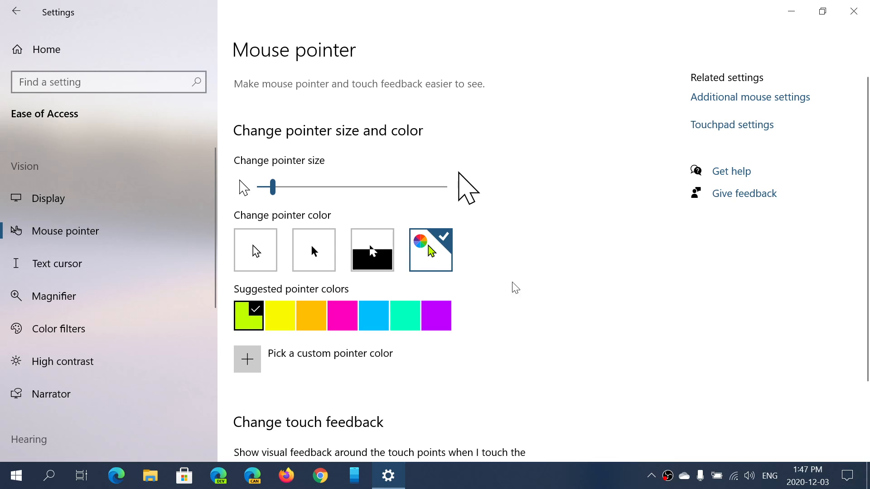
click(435, 316)
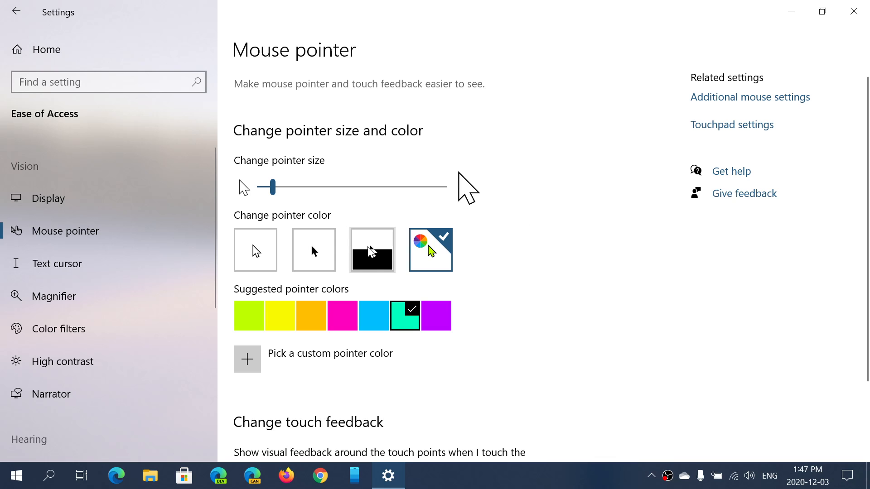
click(371, 249)
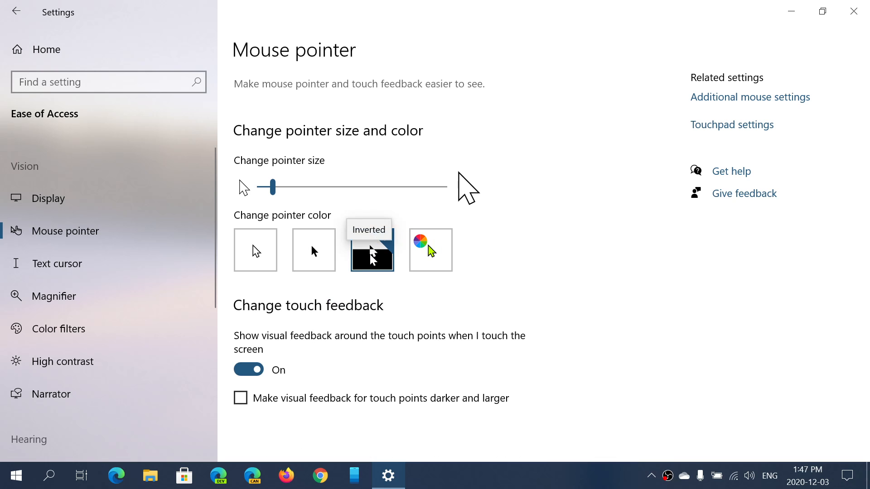
click(371, 250)
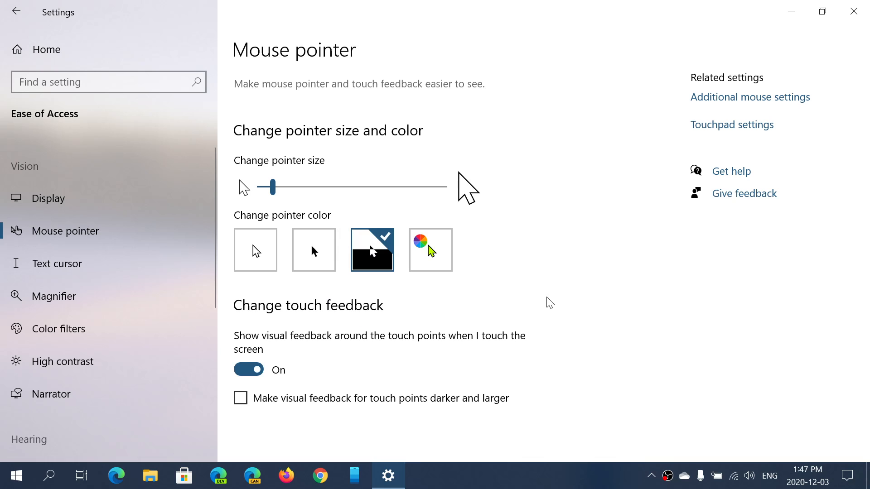
mouse_move(391, 88)
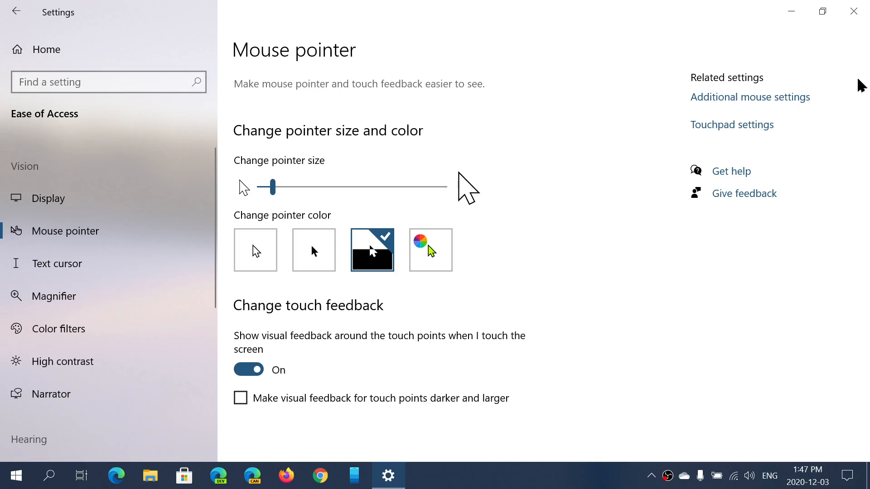
- Close the Settings window to return to the desktop
click(853, 10)
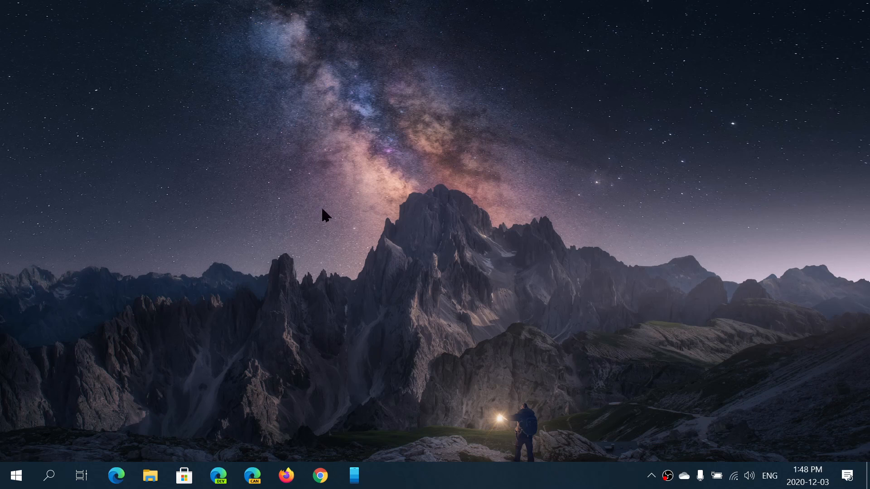
mouse_move(400, 166)
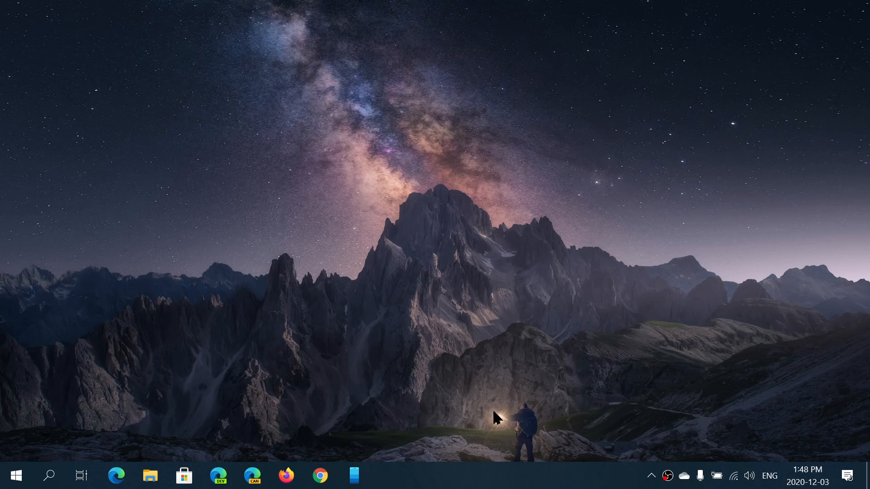
mouse_move(333, 435)
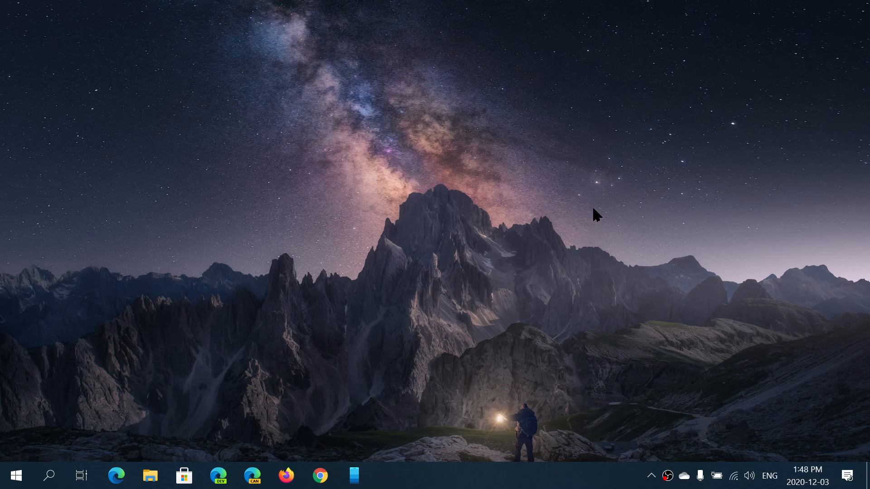
mouse_move(848, 475)
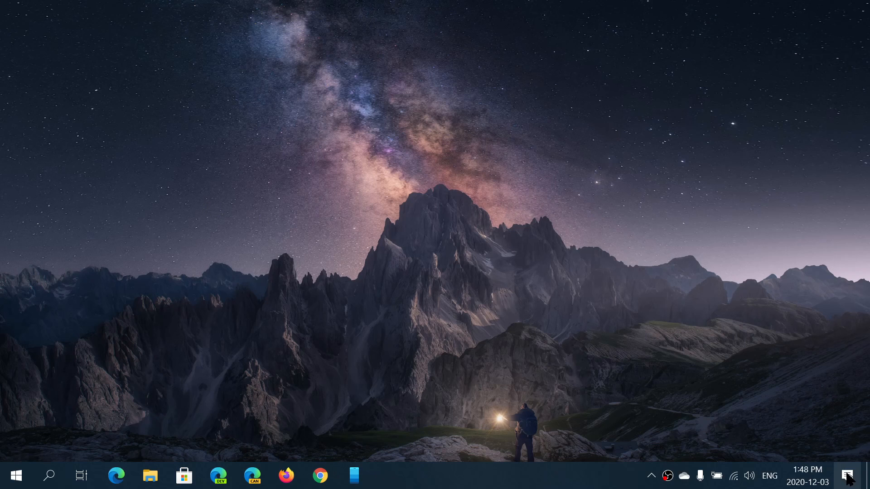
- Reopen Settings through Action Center to the Ease of Access Mouse pointer page
click(848, 475)
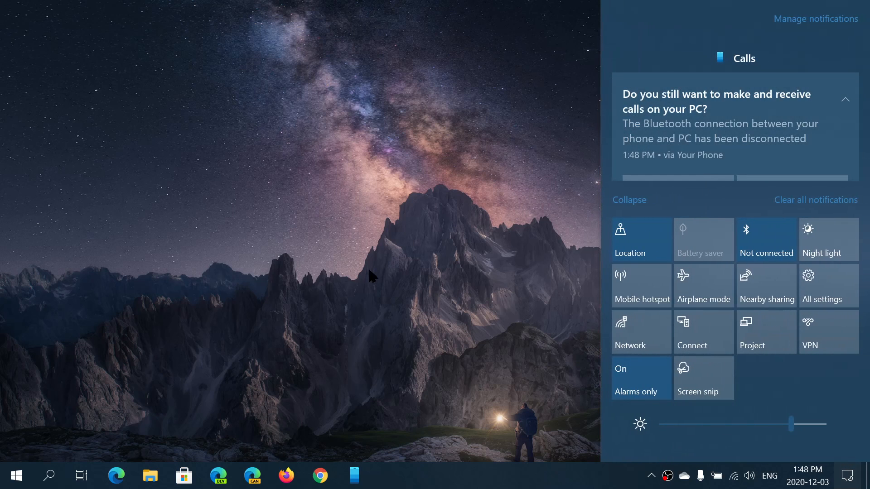
click(640, 378)
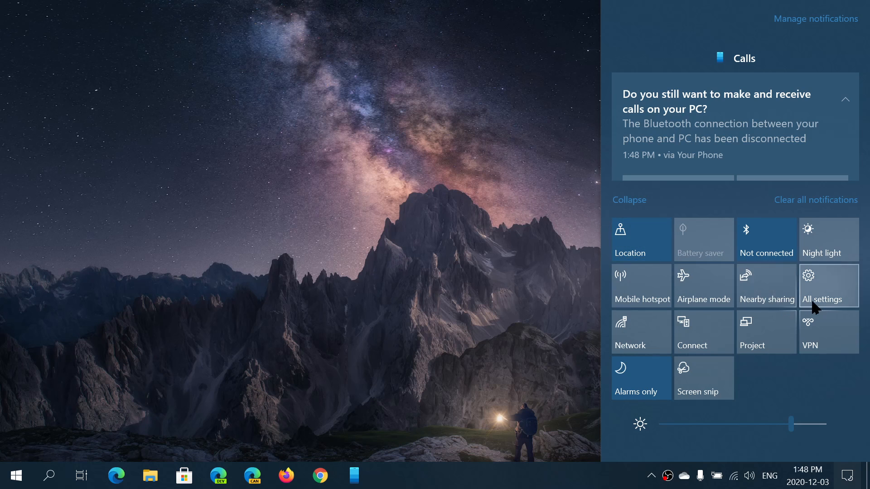
click(823, 291)
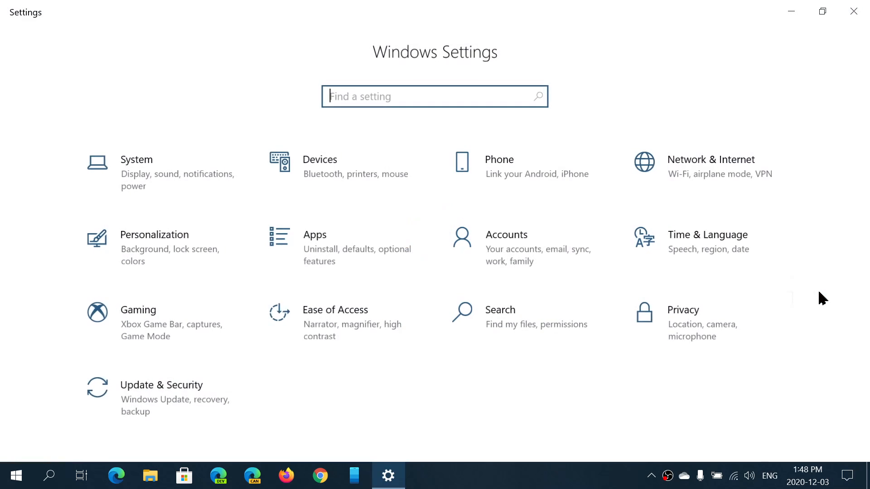
click(336, 310)
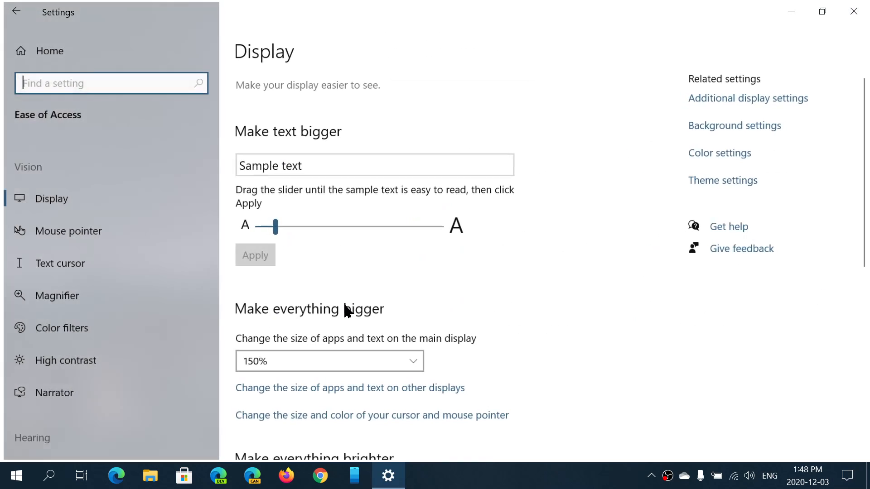
click(69, 231)
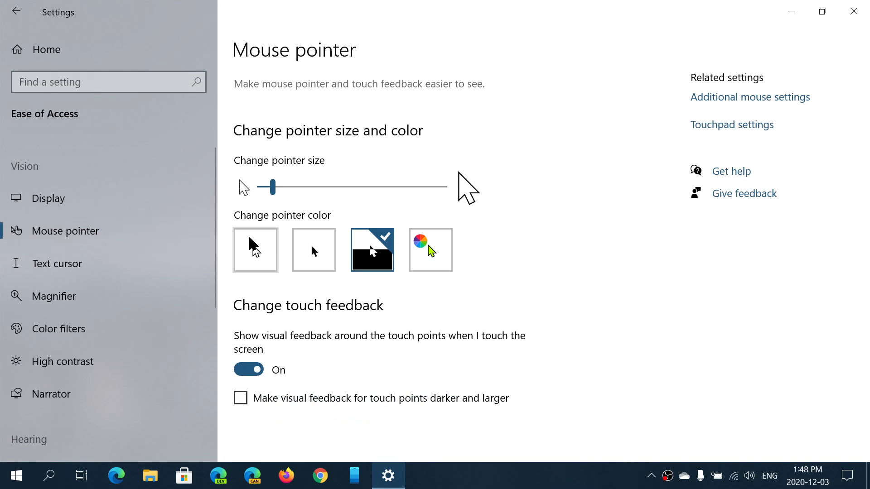
mouse_move(610, 219)
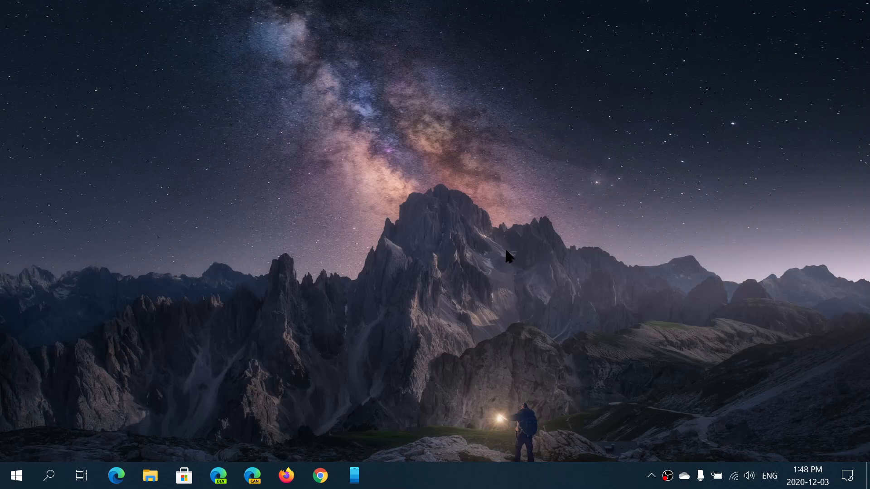
mouse_move(667, 476)
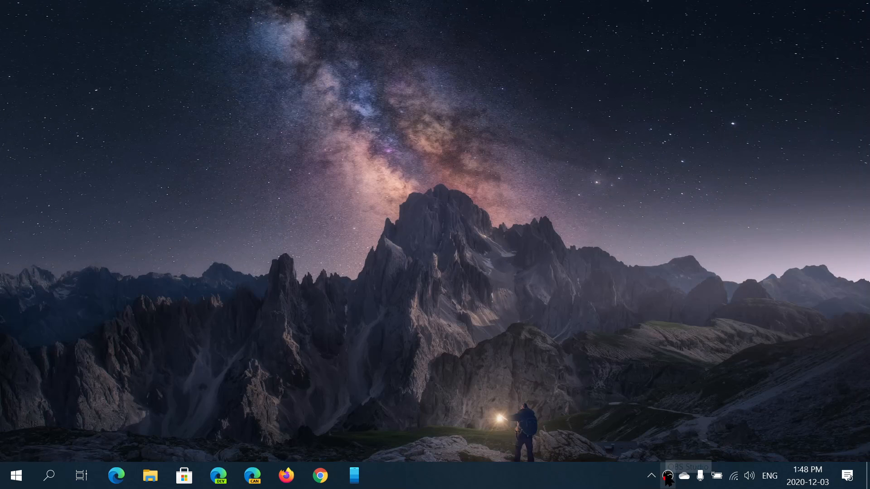
- Right-click the OBS tray icon to show its recording menu
right_click(668, 476)
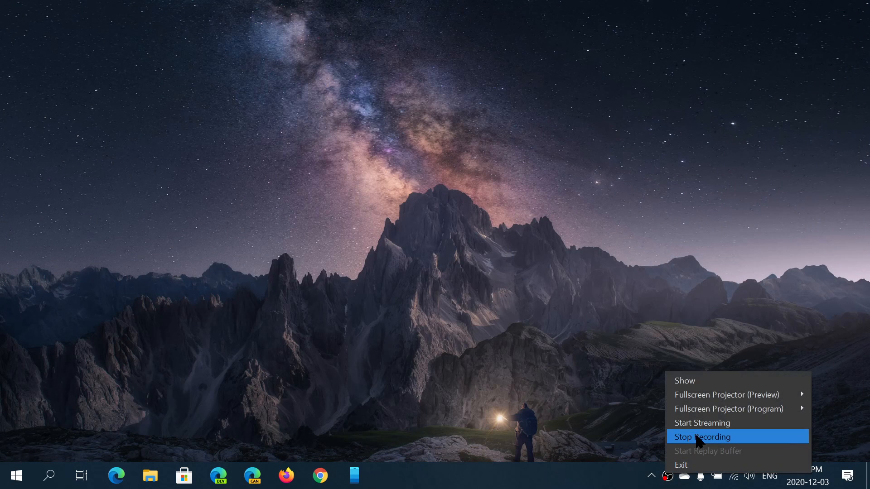